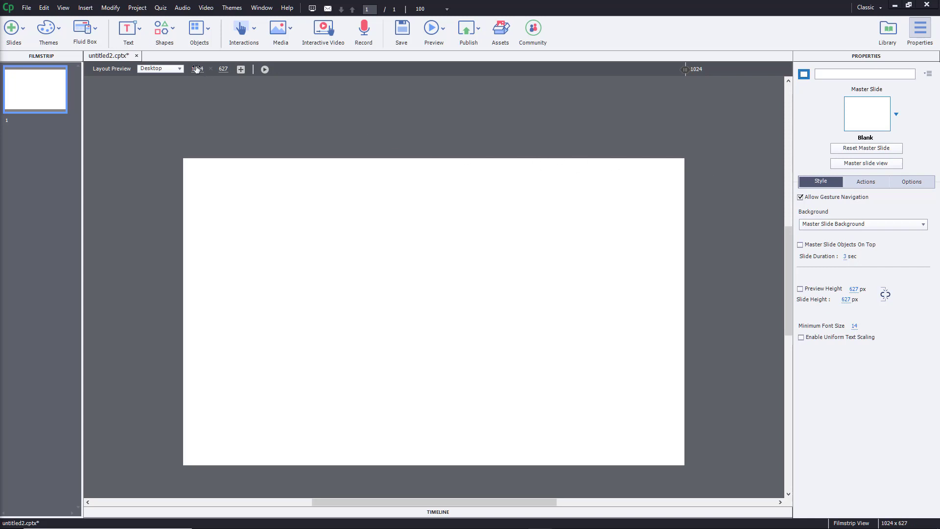
Draw a gray rectangle and add a text caption reading 'TutorTube' on the blank slide.
left_click(164, 32)
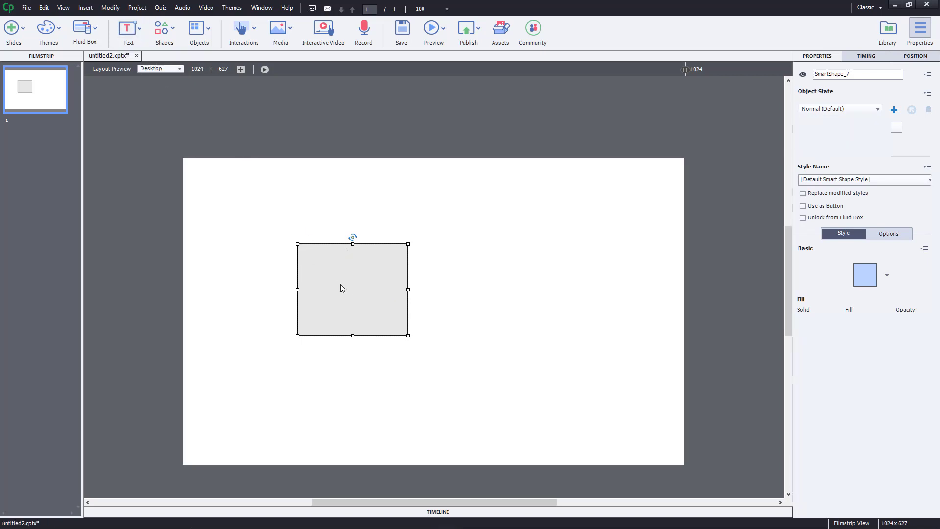
left_click(129, 28)
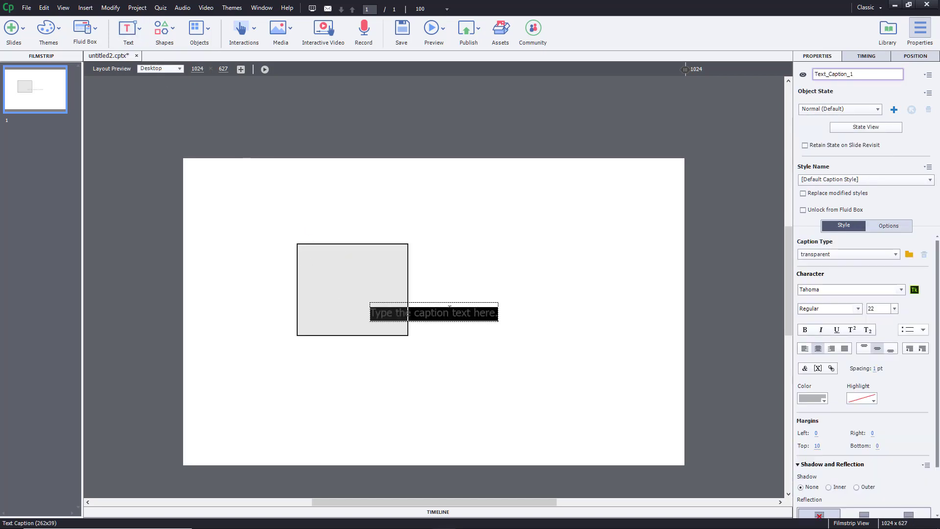
type("TutorTube")
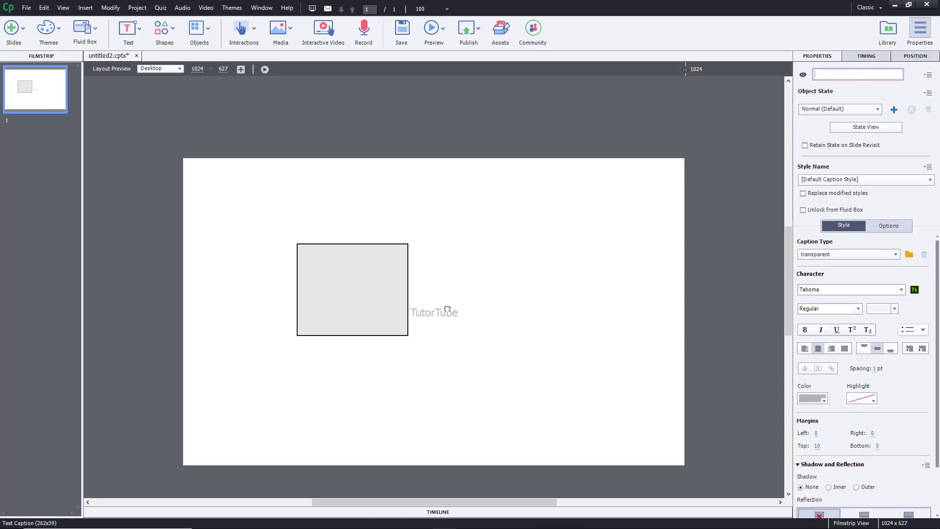
Place the TutorTube caption centered on the rectangle and select both objects.
left_click(432, 311)
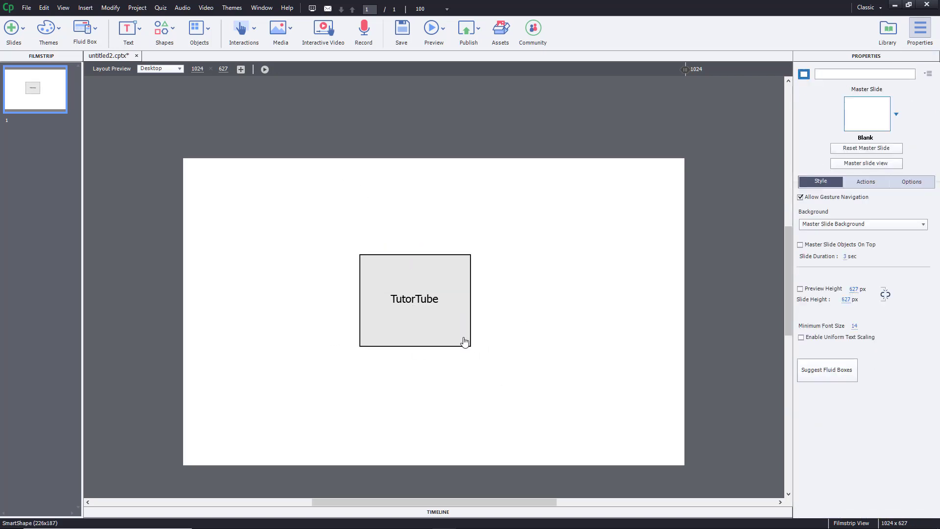
left_click(413, 299)
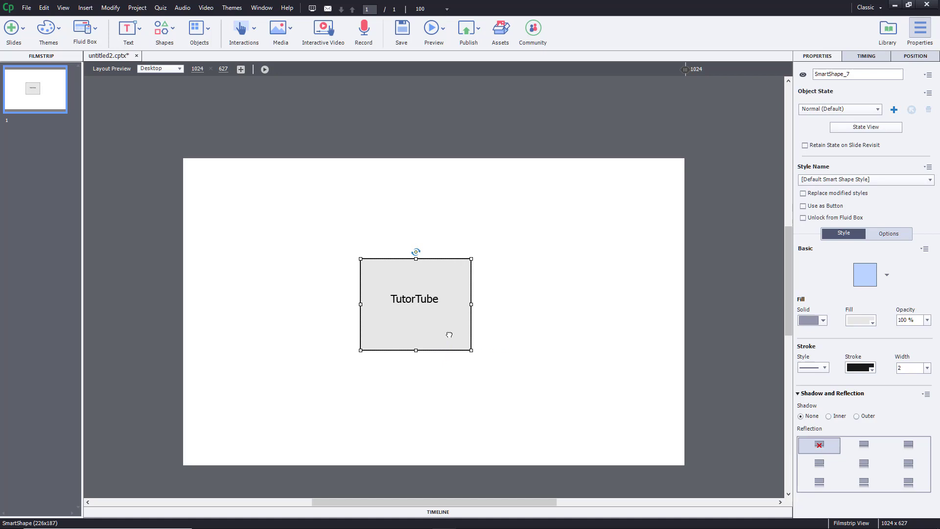
mouse_move(449, 340)
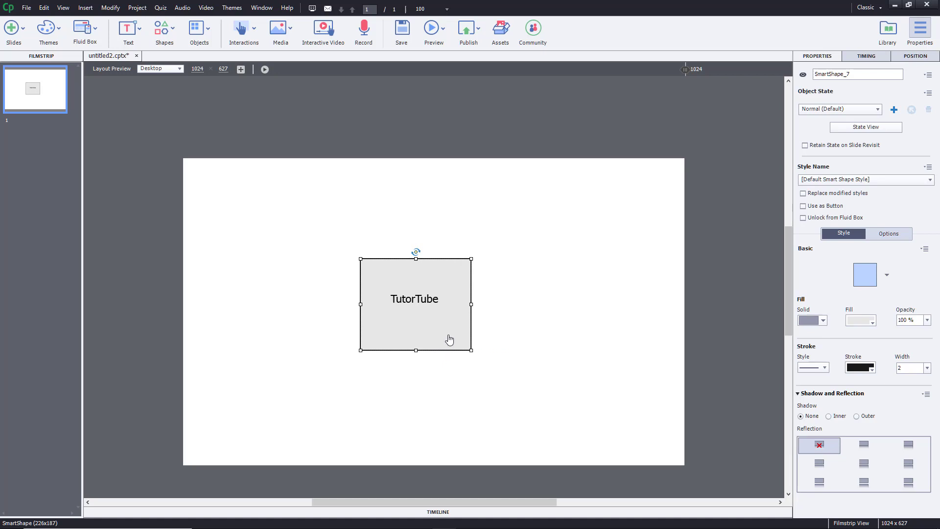
left_click(508, 308)
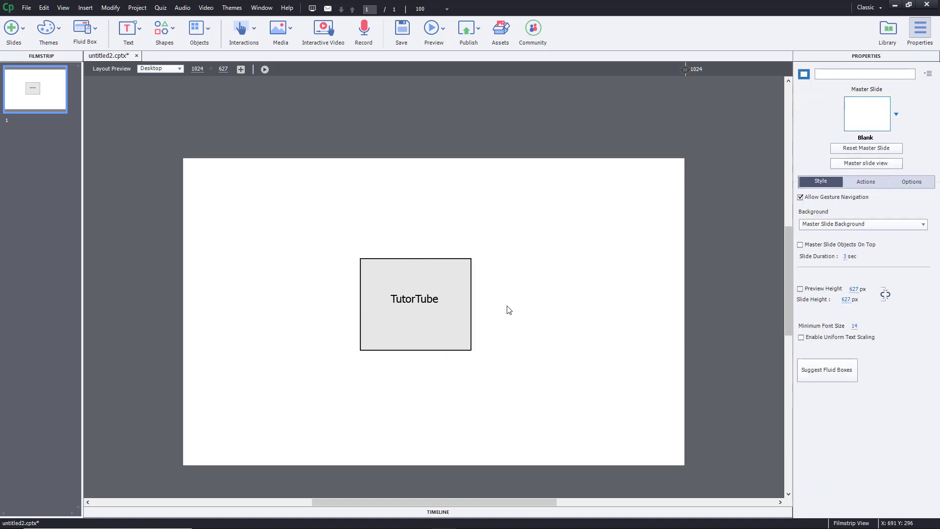
left_click(415, 305)
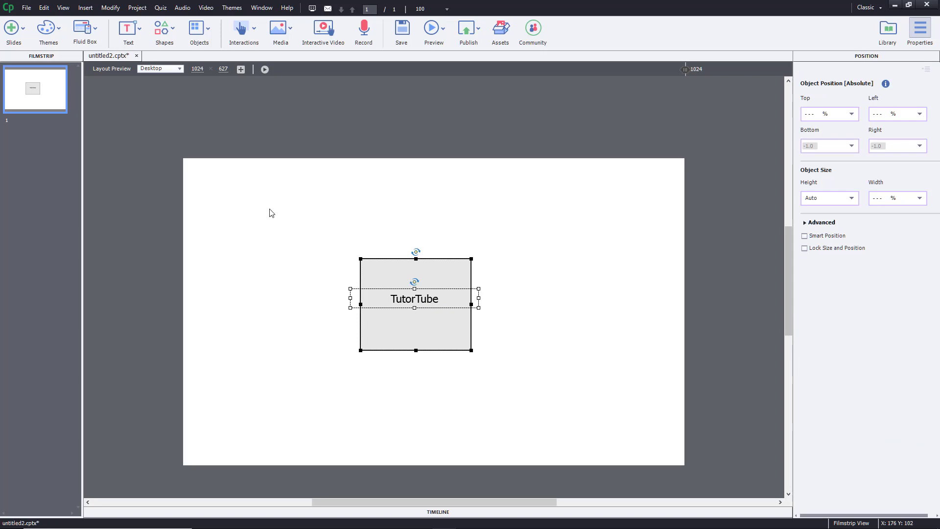
Combine the rectangle and caption into a single group via the context menu.
left_click(816, 56)
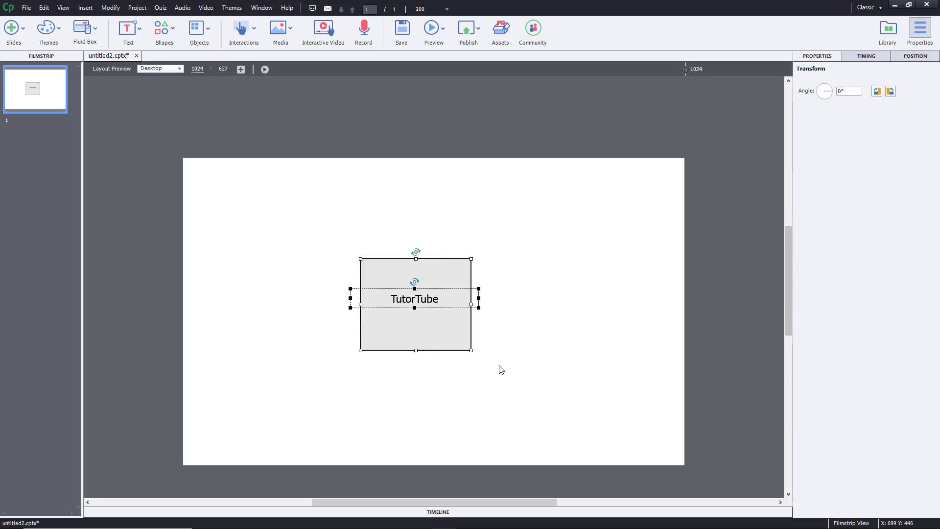
right_click(422, 302)
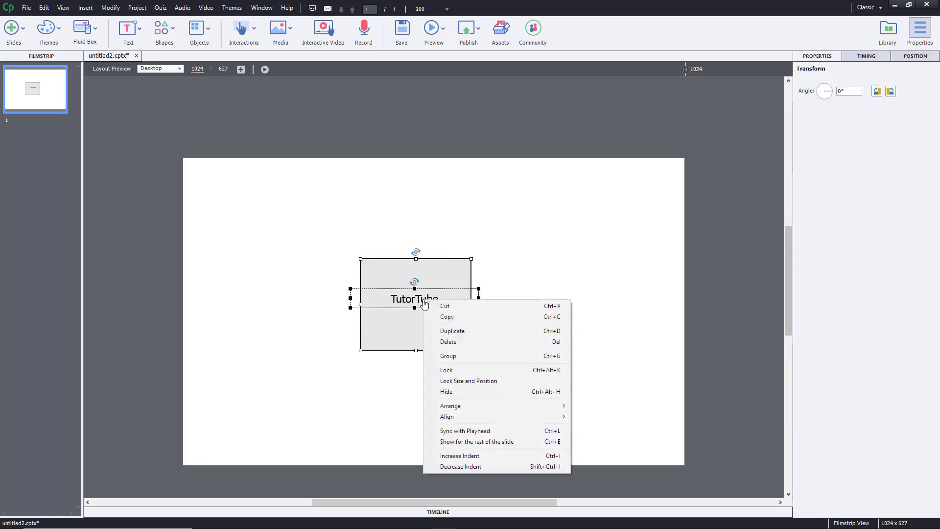
mouse_move(471, 355)
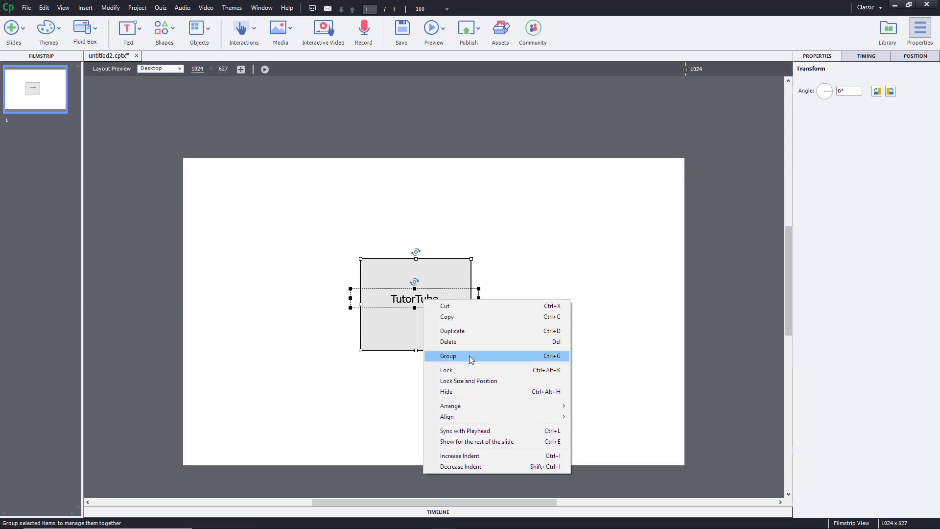
mouse_move(559, 362)
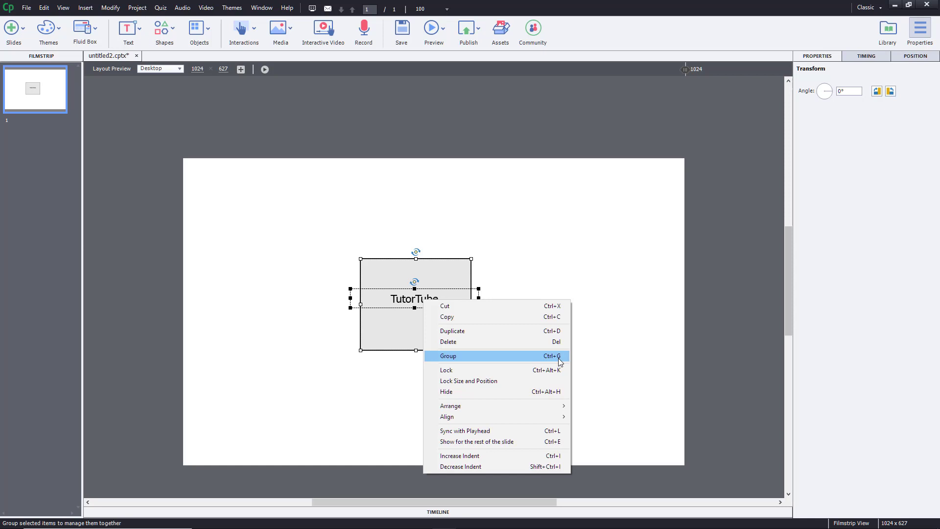
left_click(446, 356)
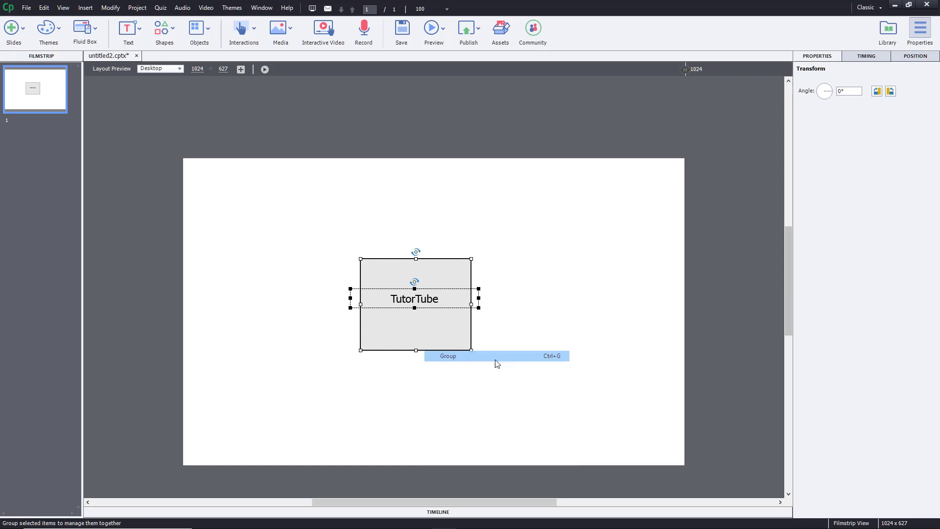
Delete the TutorTube caption and confirm, leaving only the gray rectangle.
left_click(447, 355)
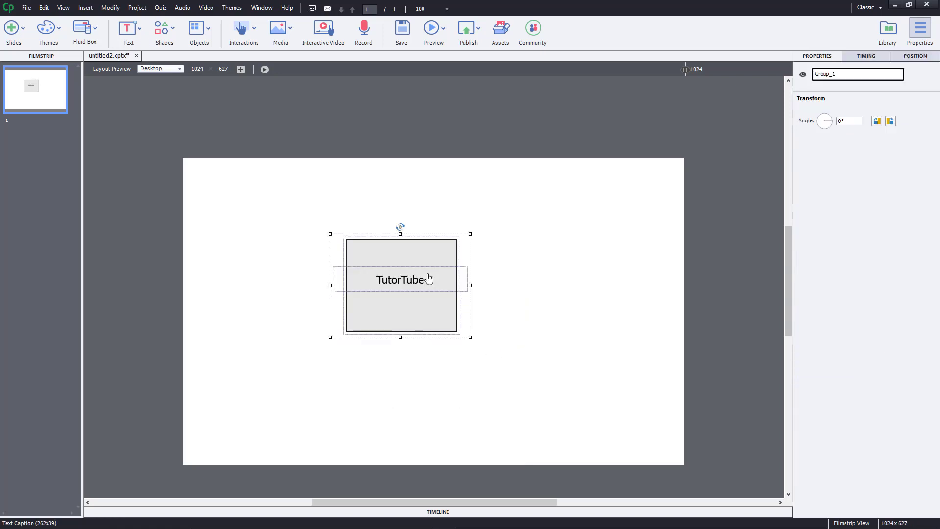
mouse_move(428, 288)
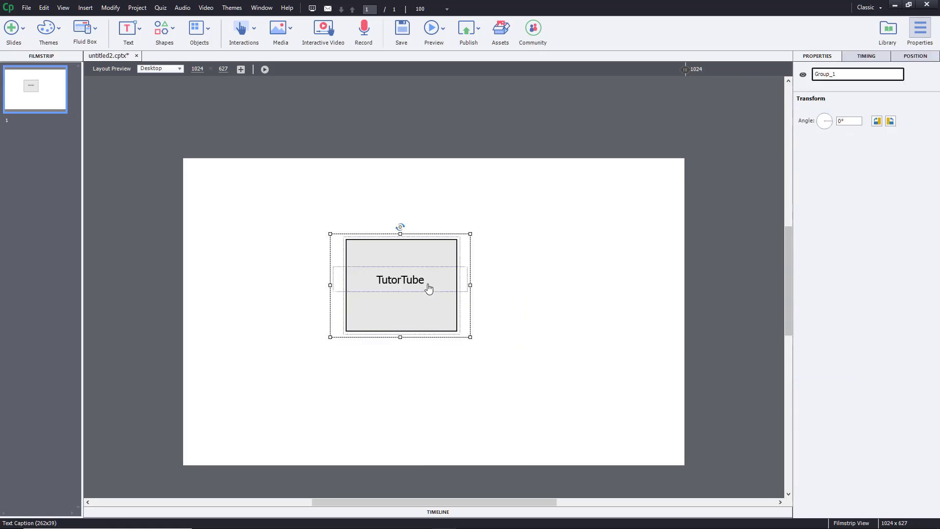
right_click(428, 288)
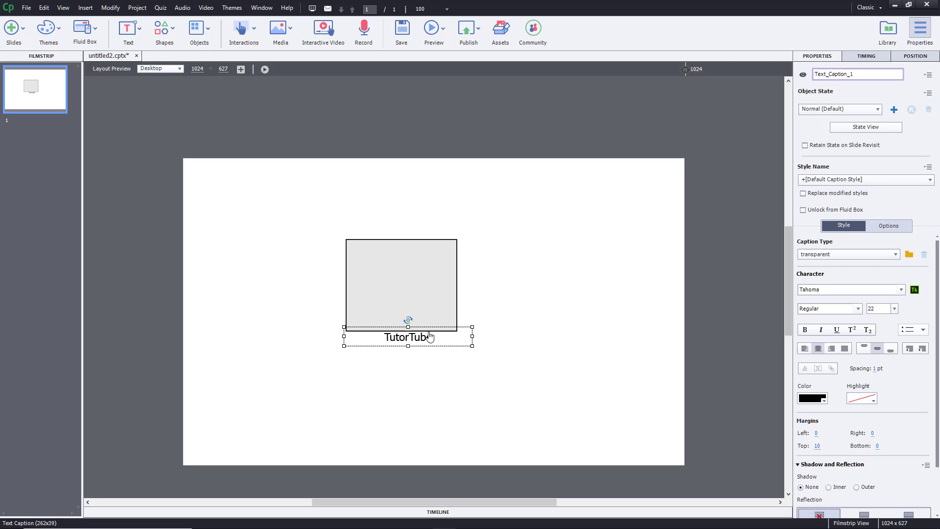
key("Delete")
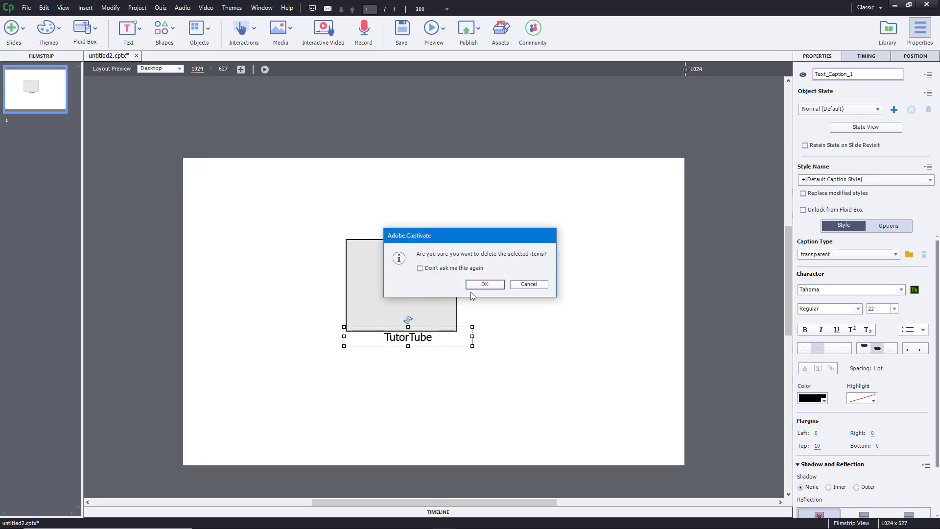
left_click(485, 284)
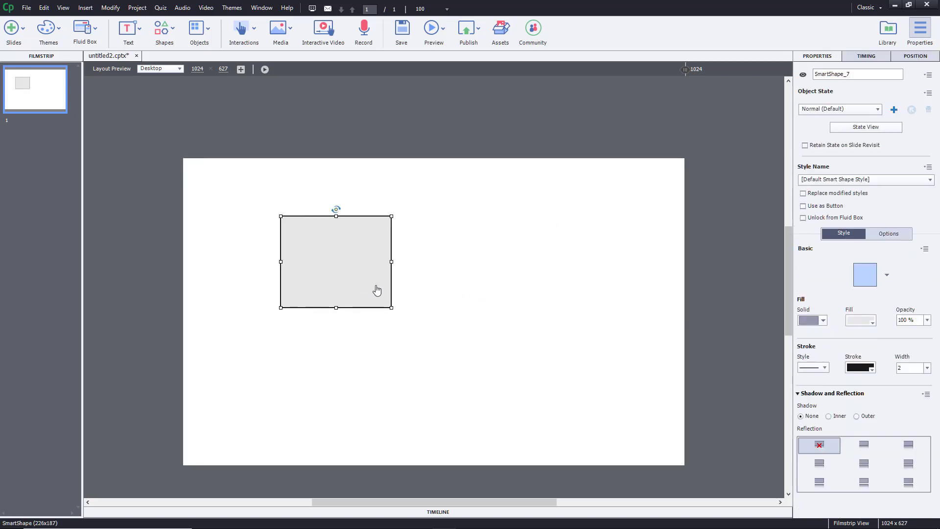
Paste copies of the rectangle to make four arranged in a 2x2 grid.
key("ctrl+v")
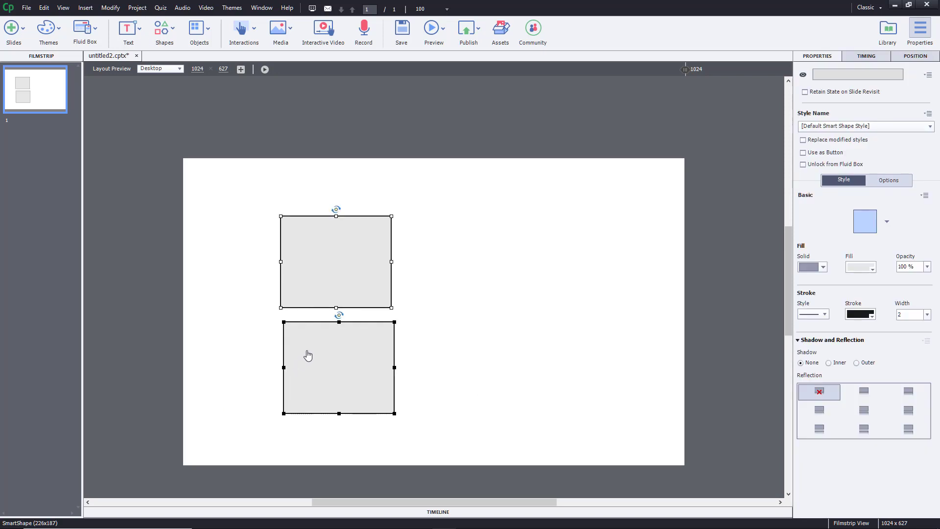
key("ctrl+v")
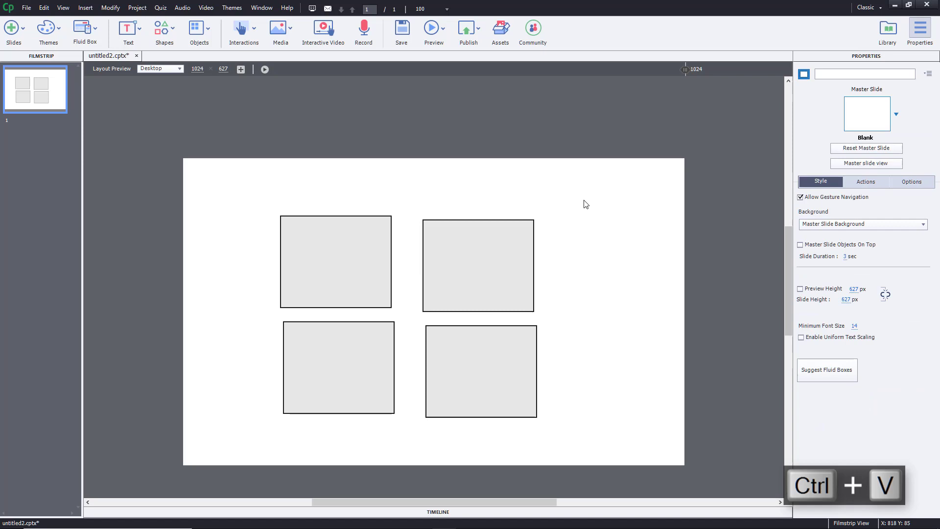
left_click(378, 214)
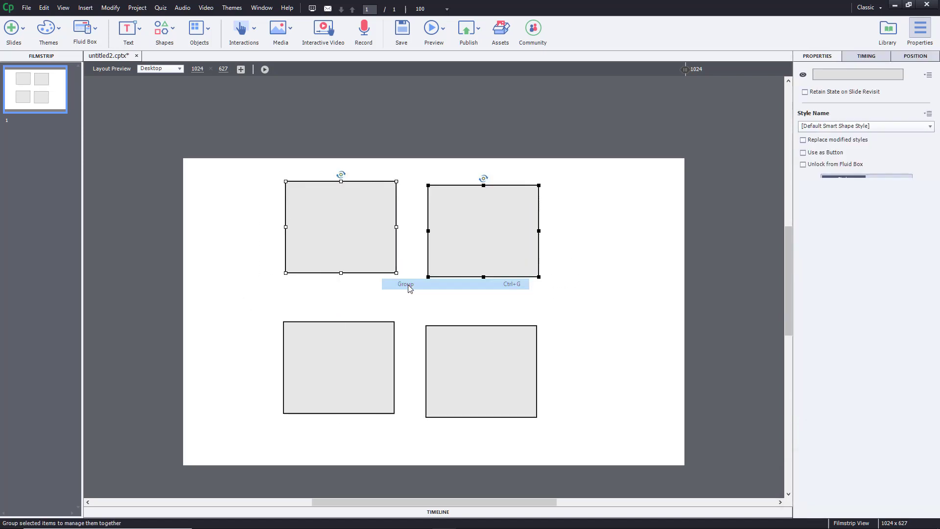
Group the top pair and the bottom pair of rectangles, then select both row groups.
left_click(360, 370)
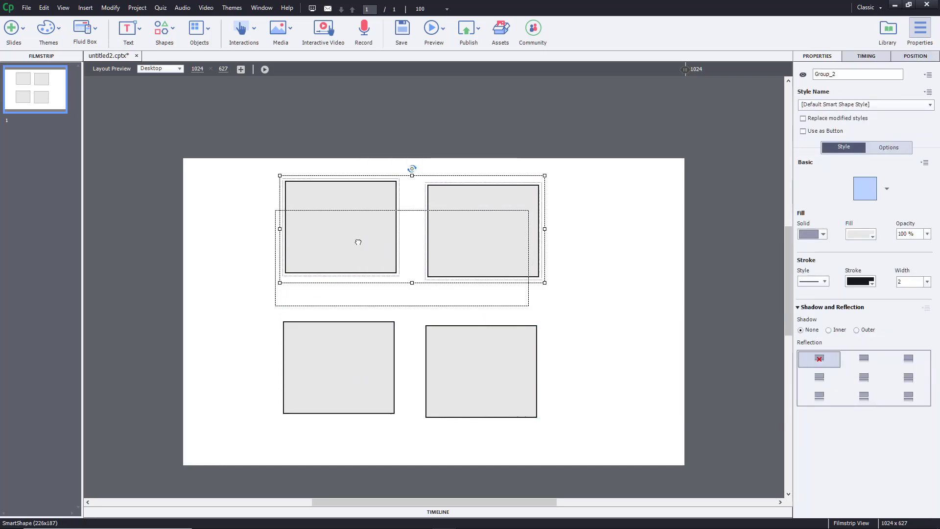
left_click(335, 365)
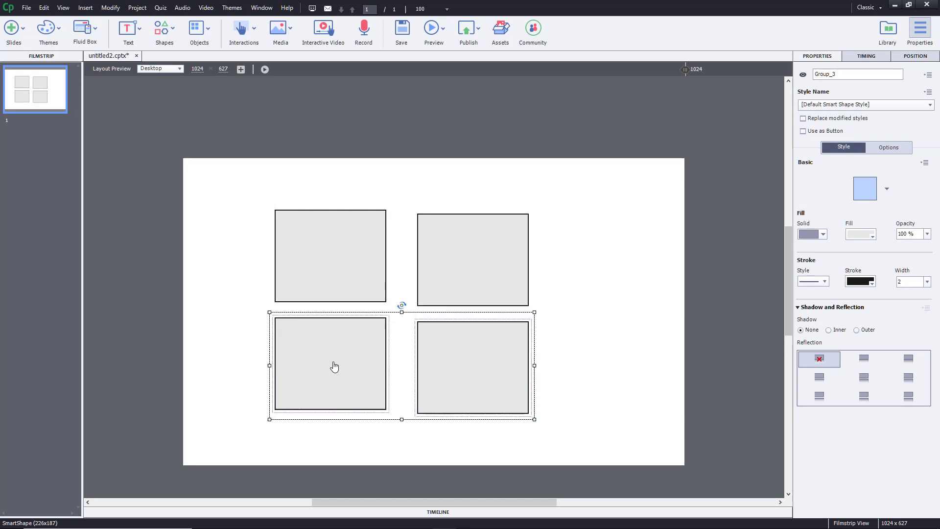
left_click(622, 482)
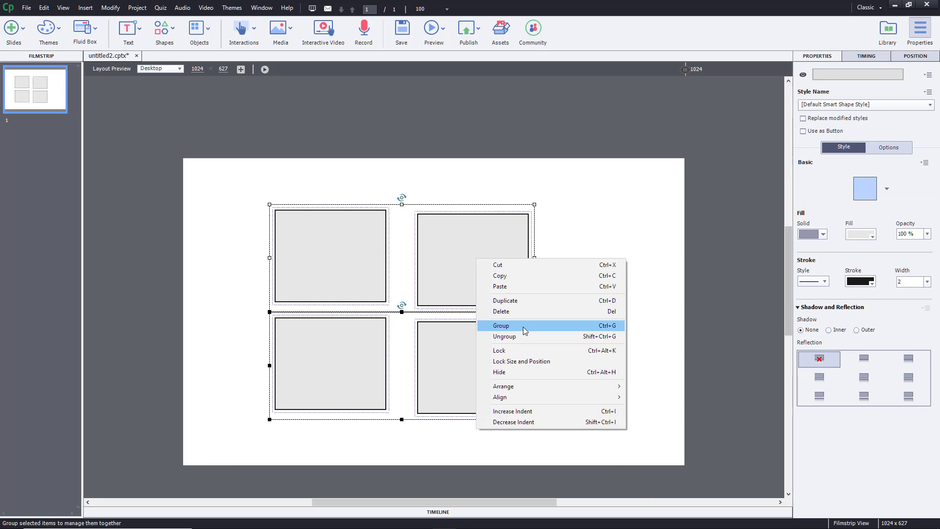
Group both rows into one, rotate it to tilt the rectangles, and ungroup it.
left_click(500, 325)
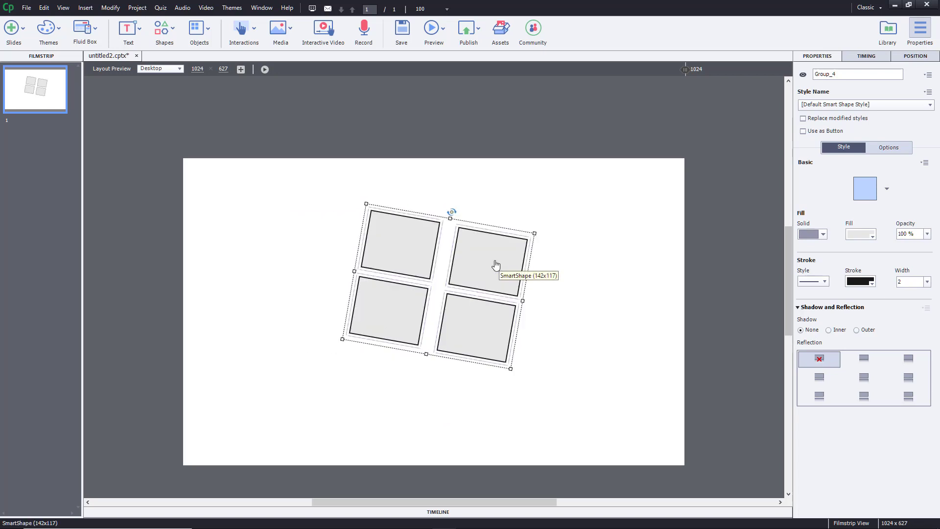
right_click(493, 263)
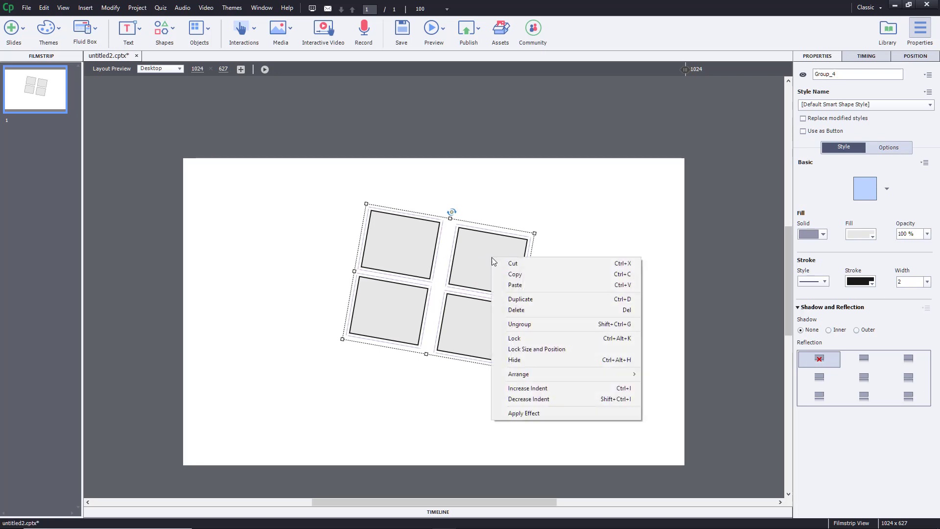
left_click(528, 330)
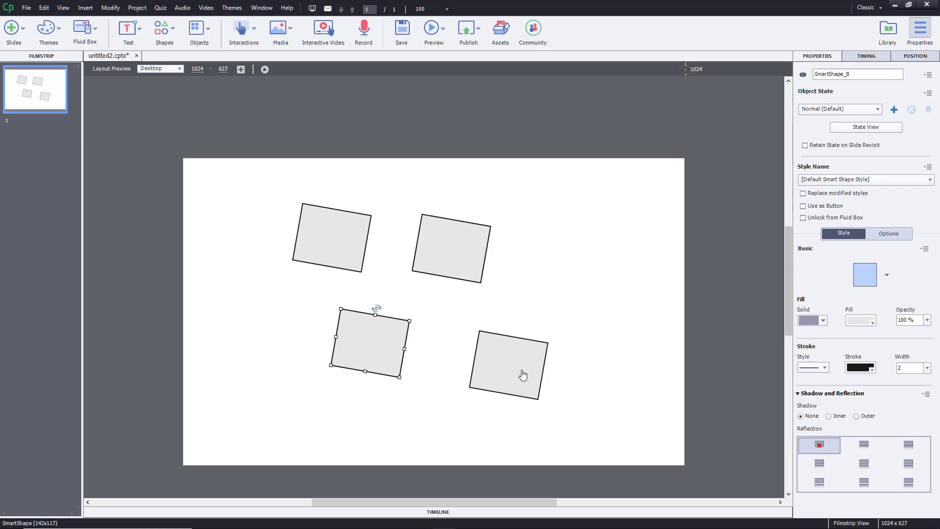
Select all four tilted rectangles and combine them into one new group.
left_click(508, 365)
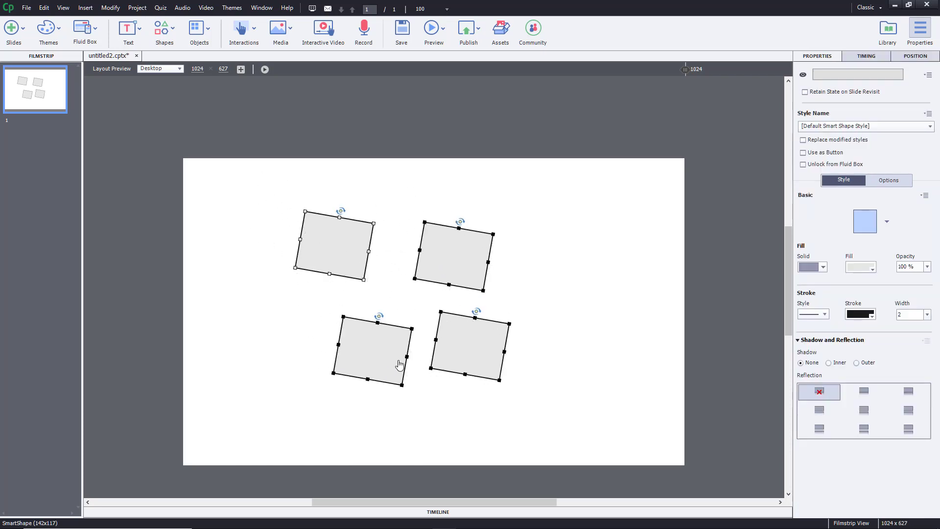
right_click(399, 365)
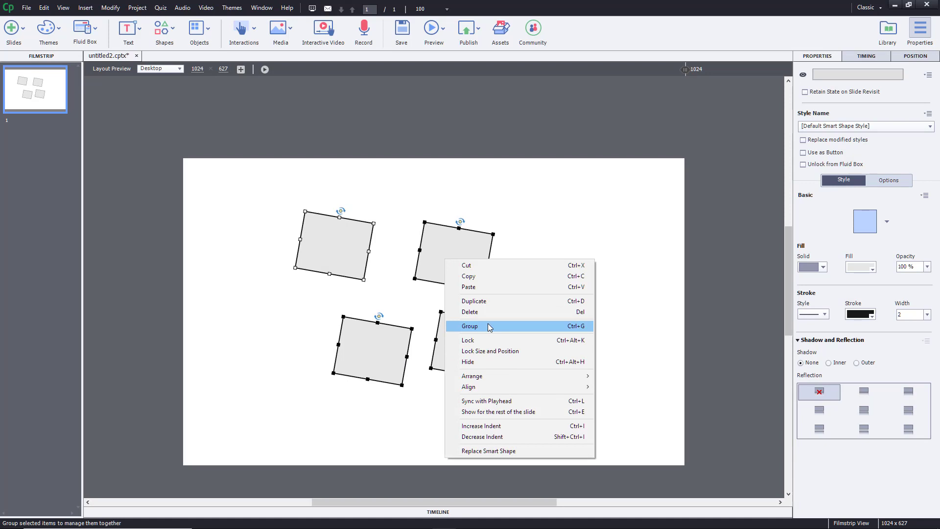
left_click(469, 325)
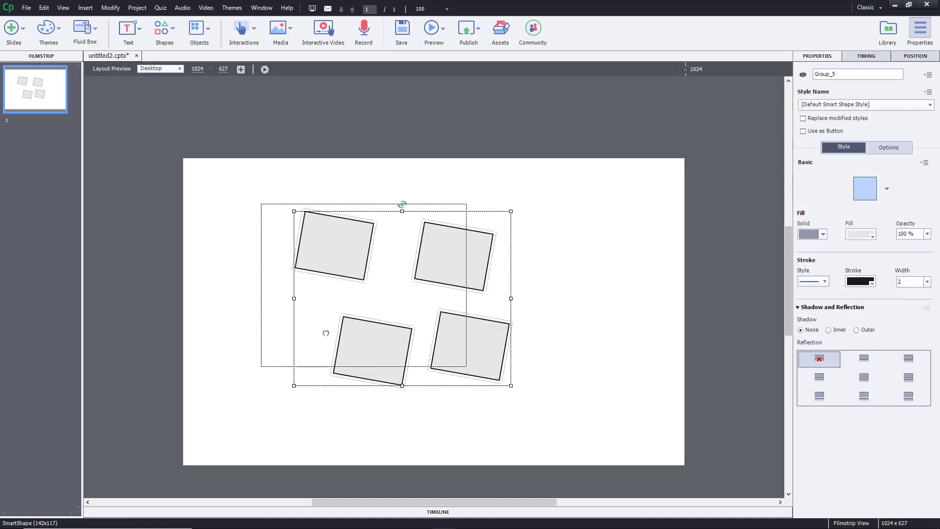
Ungroup the four tilted rectangles and drag them into a tight 2x2 cluster.
right_click(540, 344)
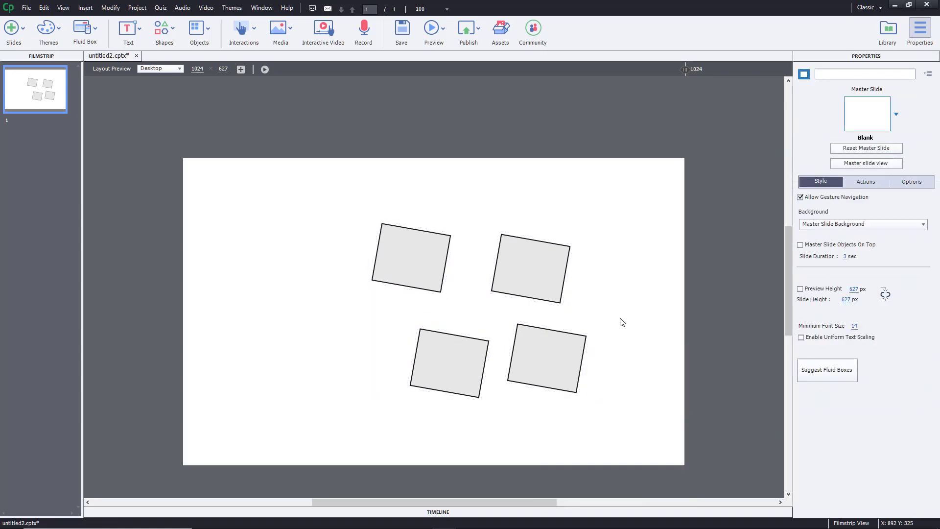
left_click(415, 338)
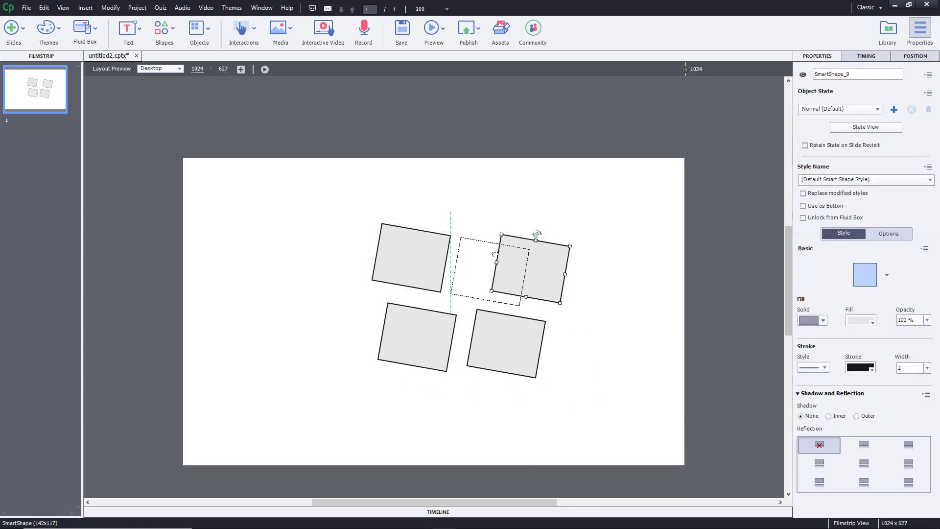
left_click(608, 267)
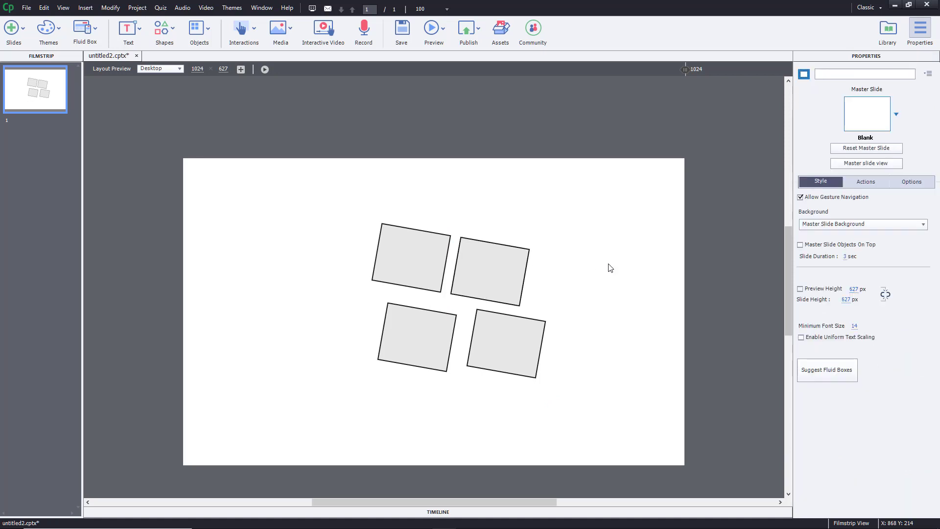